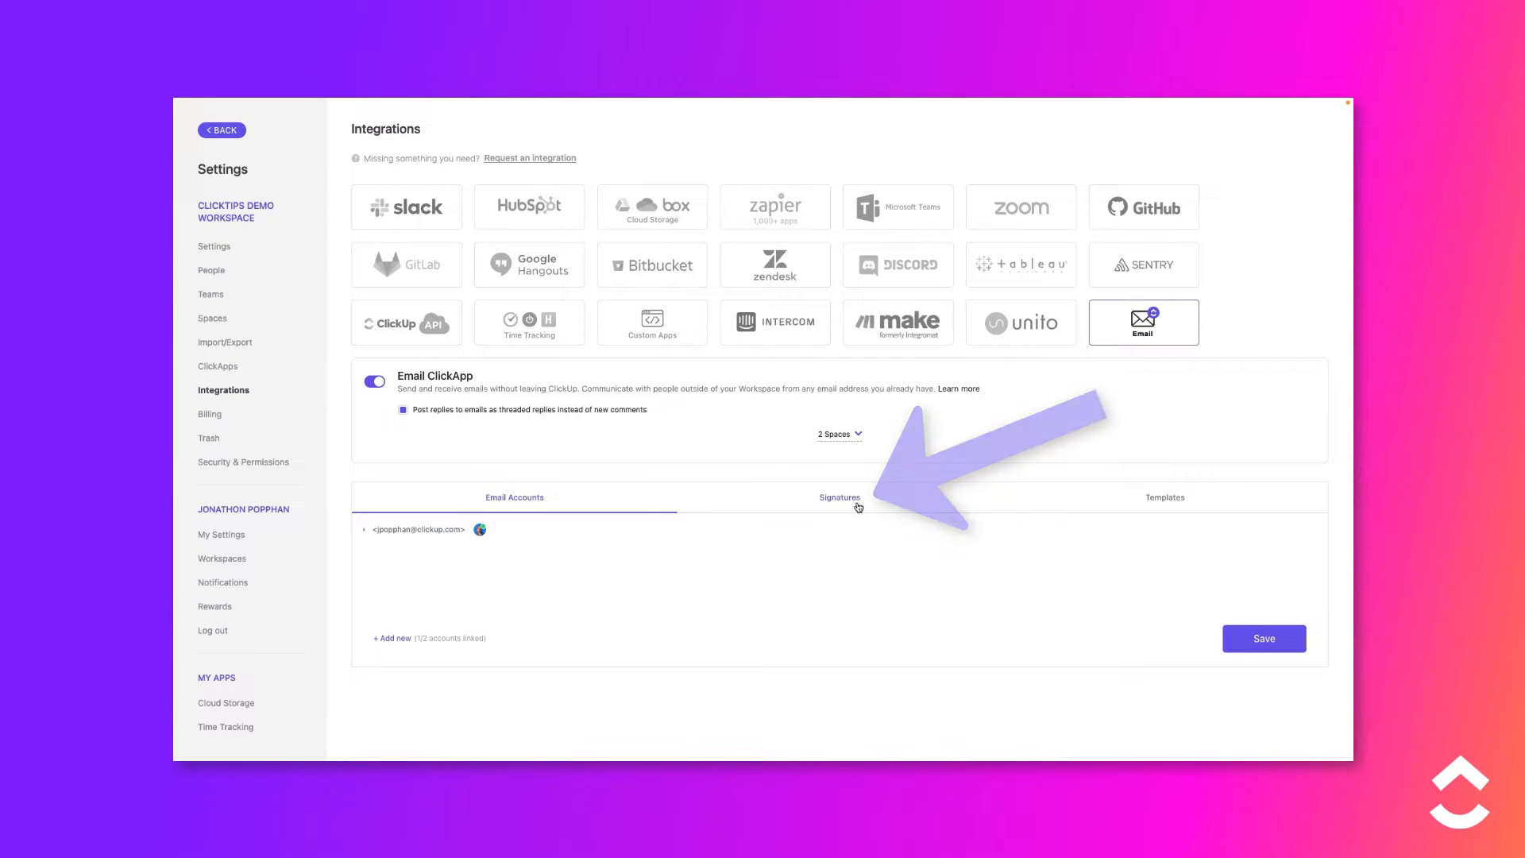
Create a new signature named 'JP Signature' in the Email ClickApp Signatures area
{"action": "left_click", "coordinate": [839, 497]}
{"action": "type", "text": "JP"}
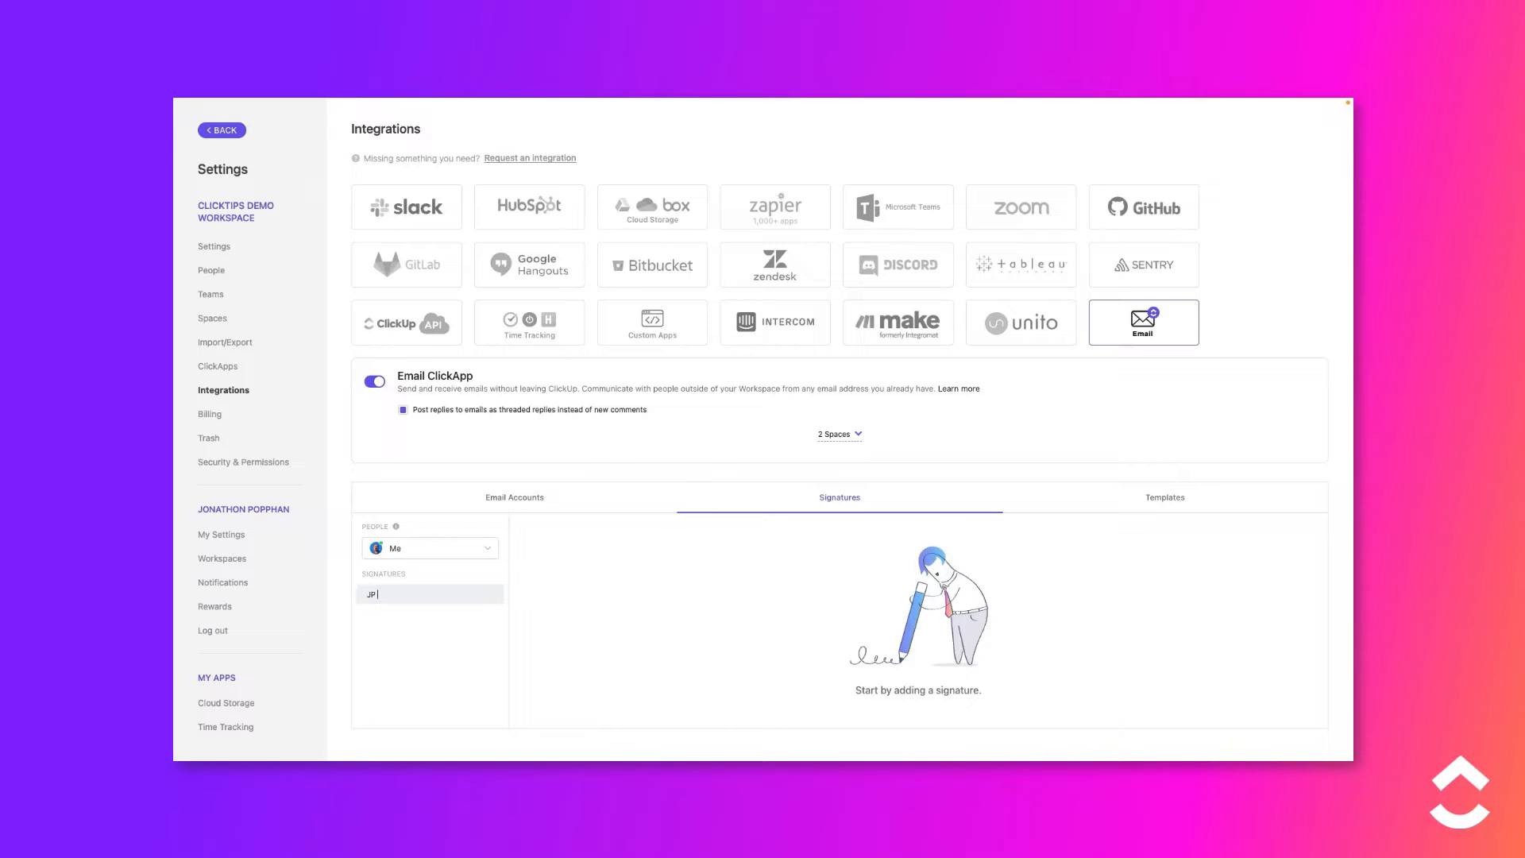
{"action": "type", "text": "Signature"}
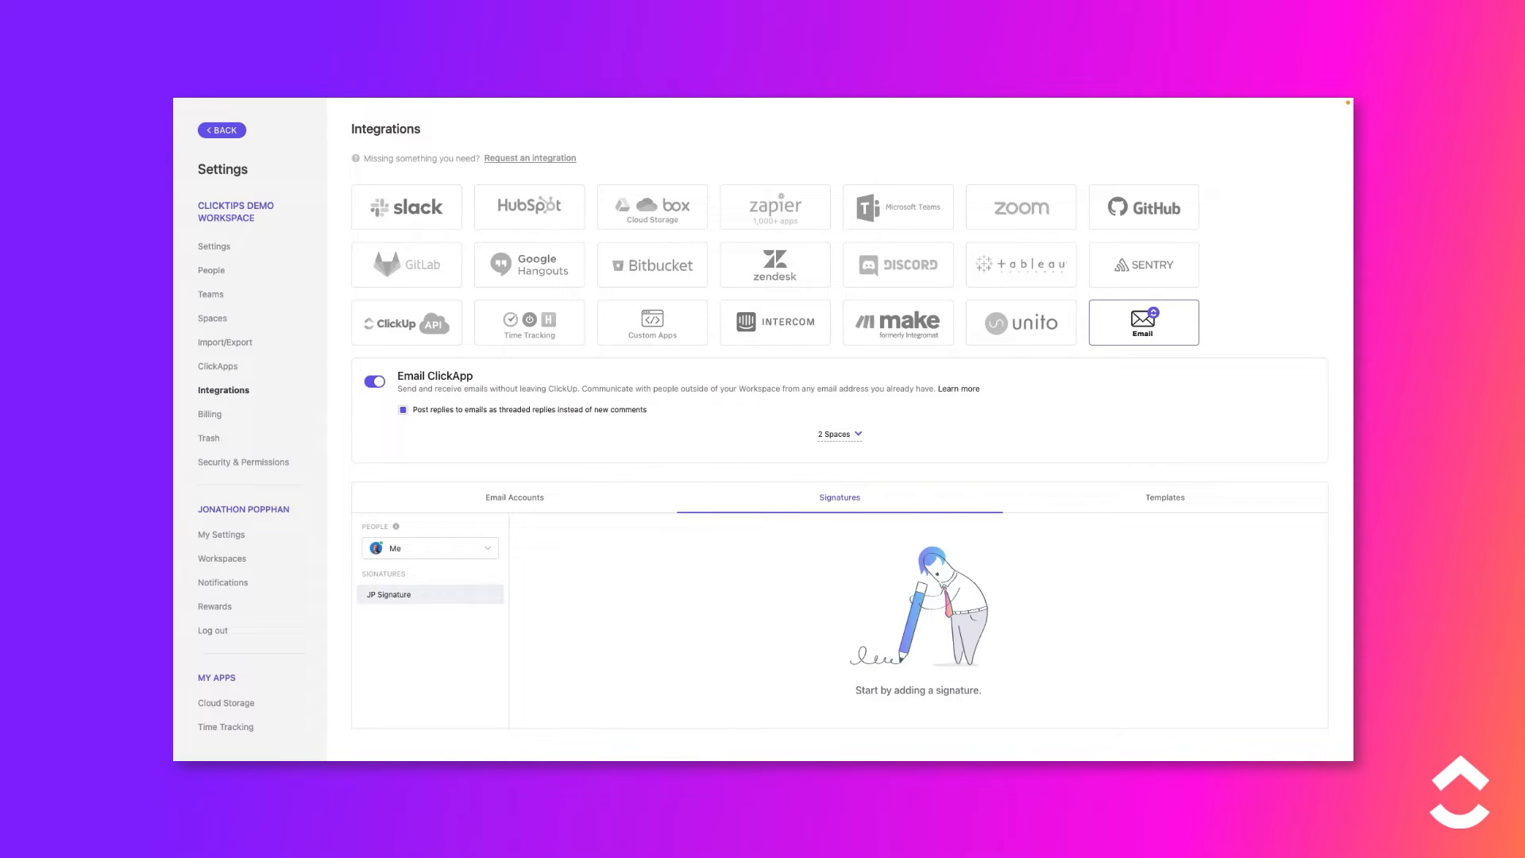
Enter John Smith, ABC Company, email and phone lines into the signature body
{"action": "left_click", "coordinate": [430, 594]}
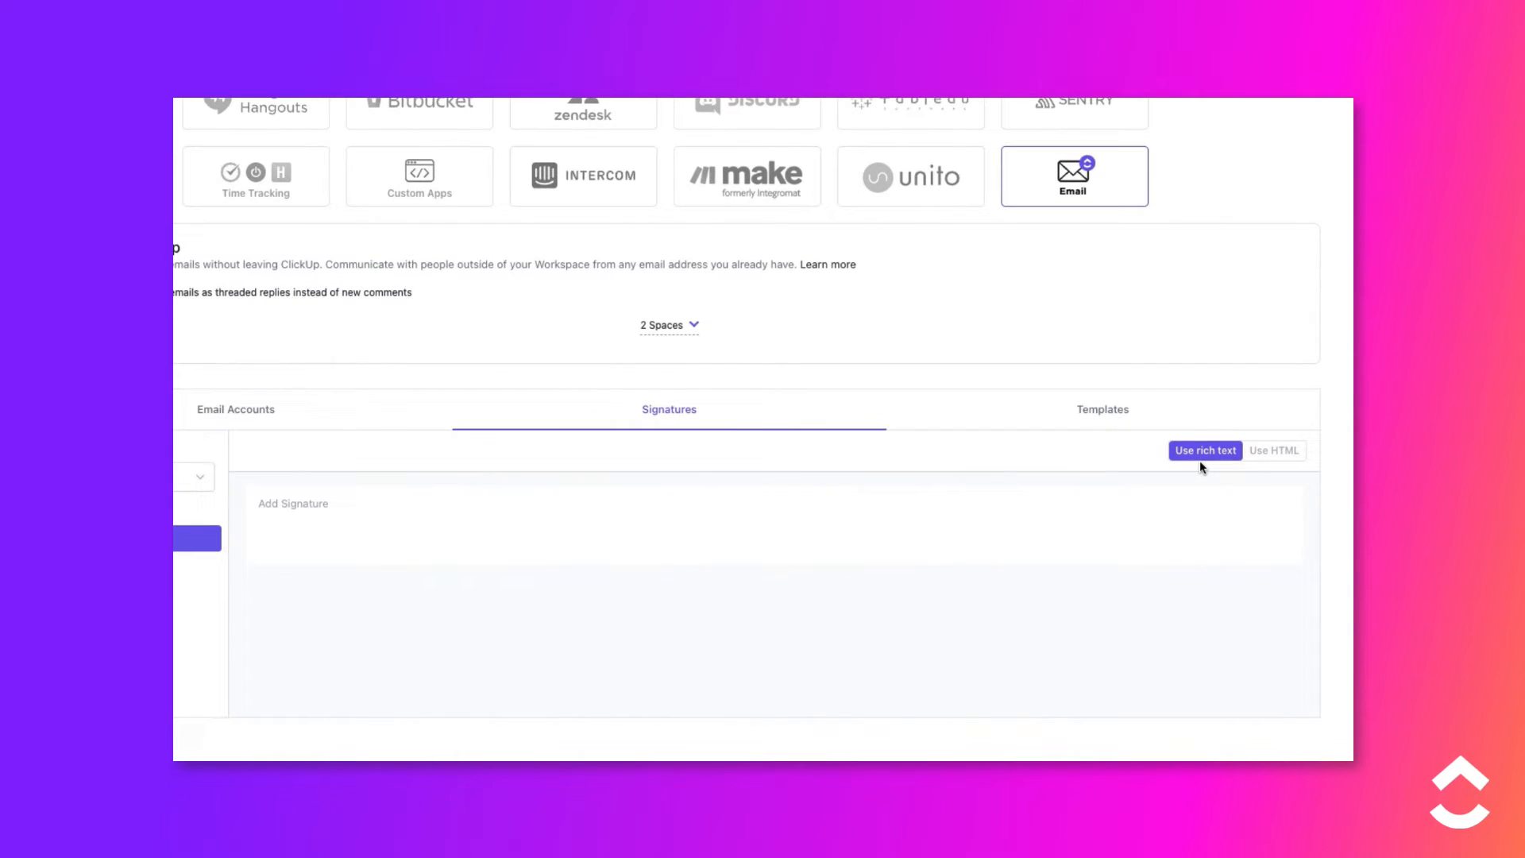
{"action": "mouse_move", "coordinate": [1273, 465]}
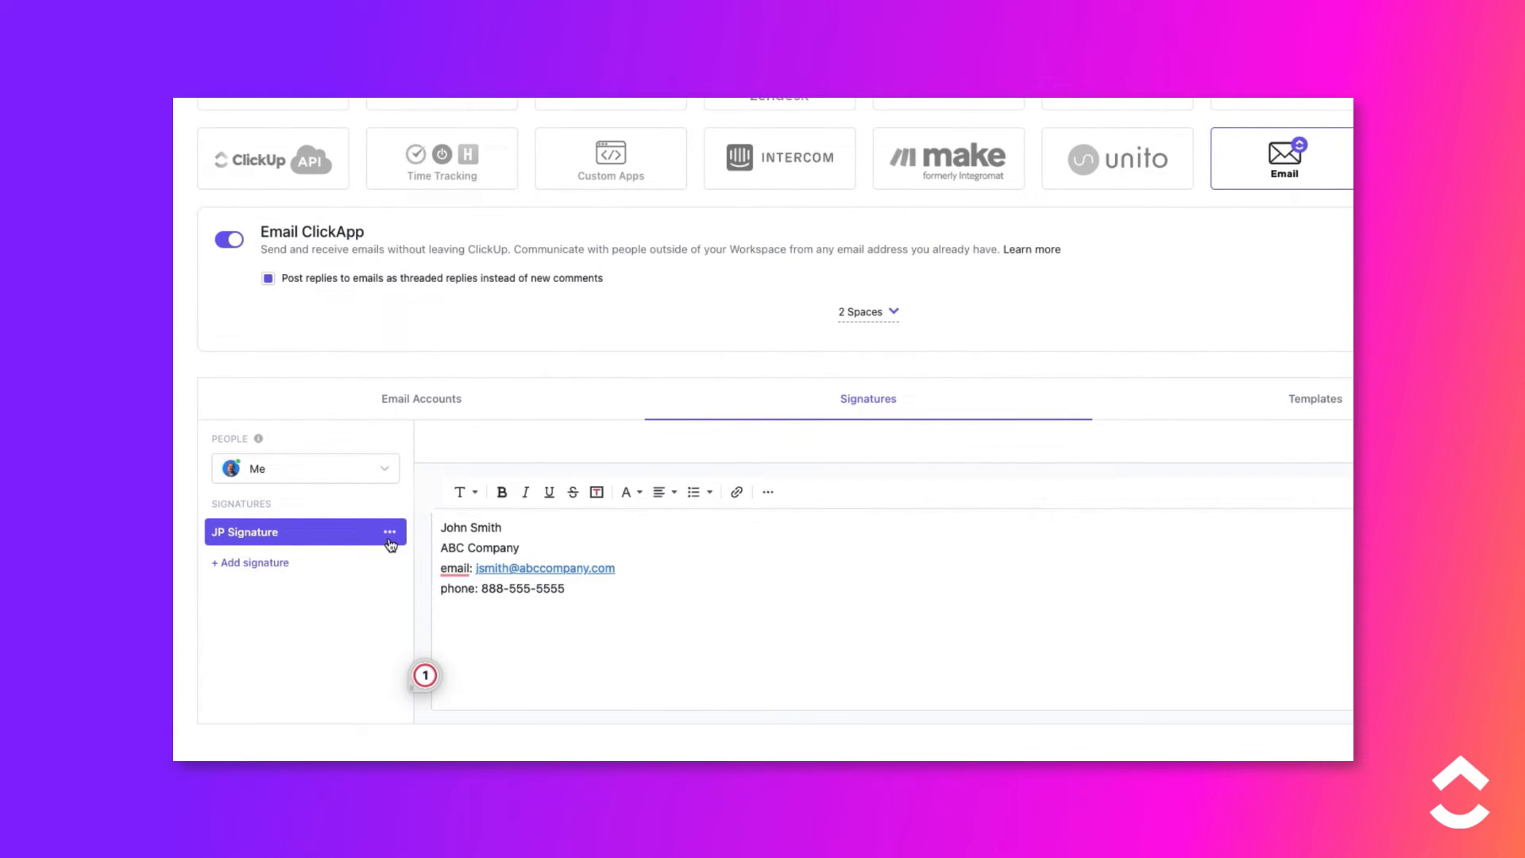
Switch on 'Set as default signature' for JP Signature and confirm it
{"action": "left_click", "coordinate": [391, 532]}
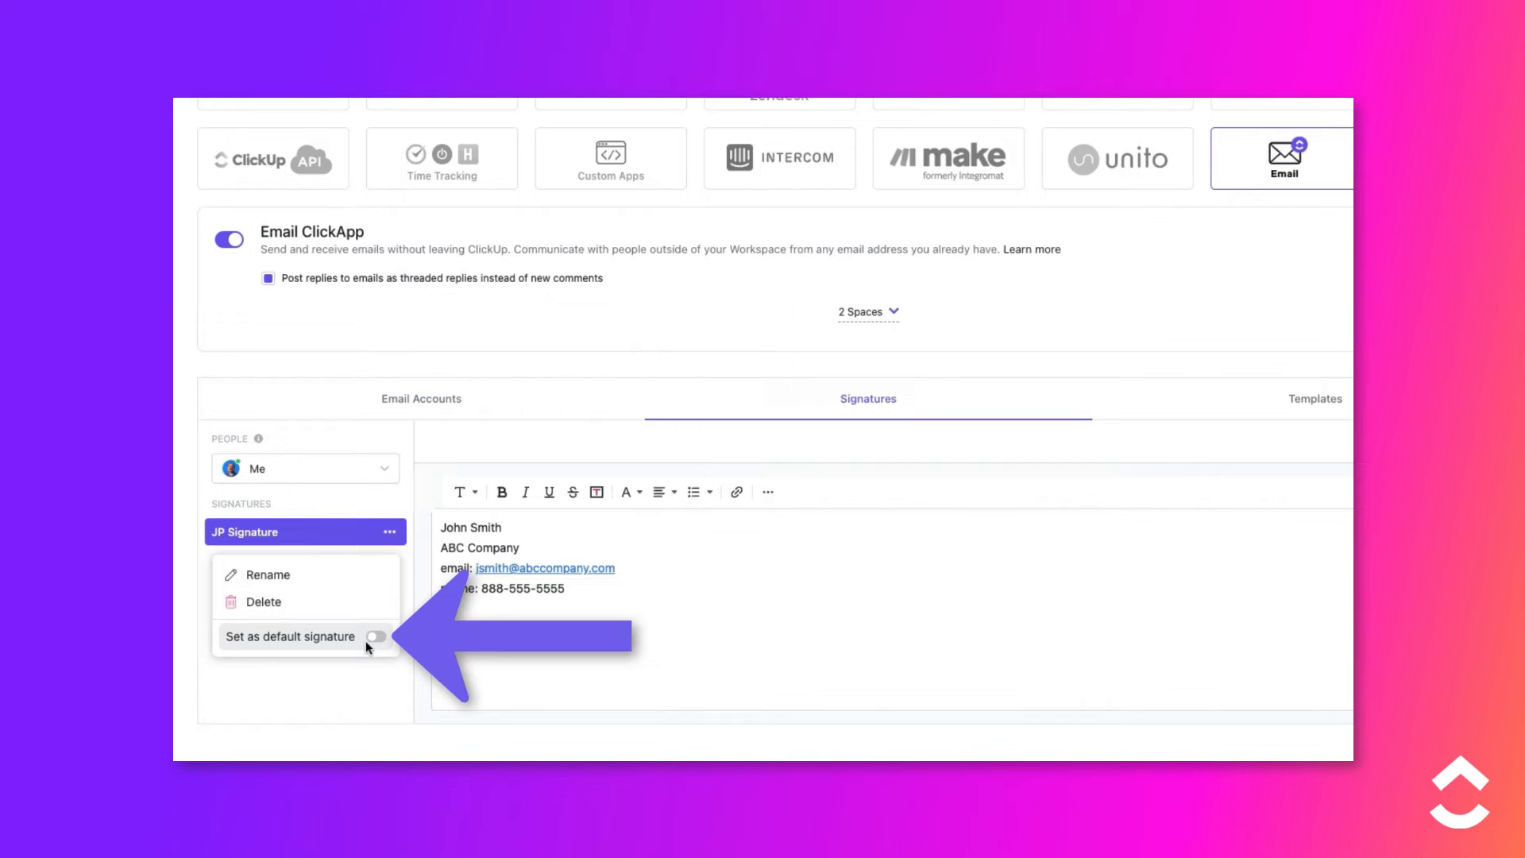
{"action": "left_click", "coordinate": [378, 635]}
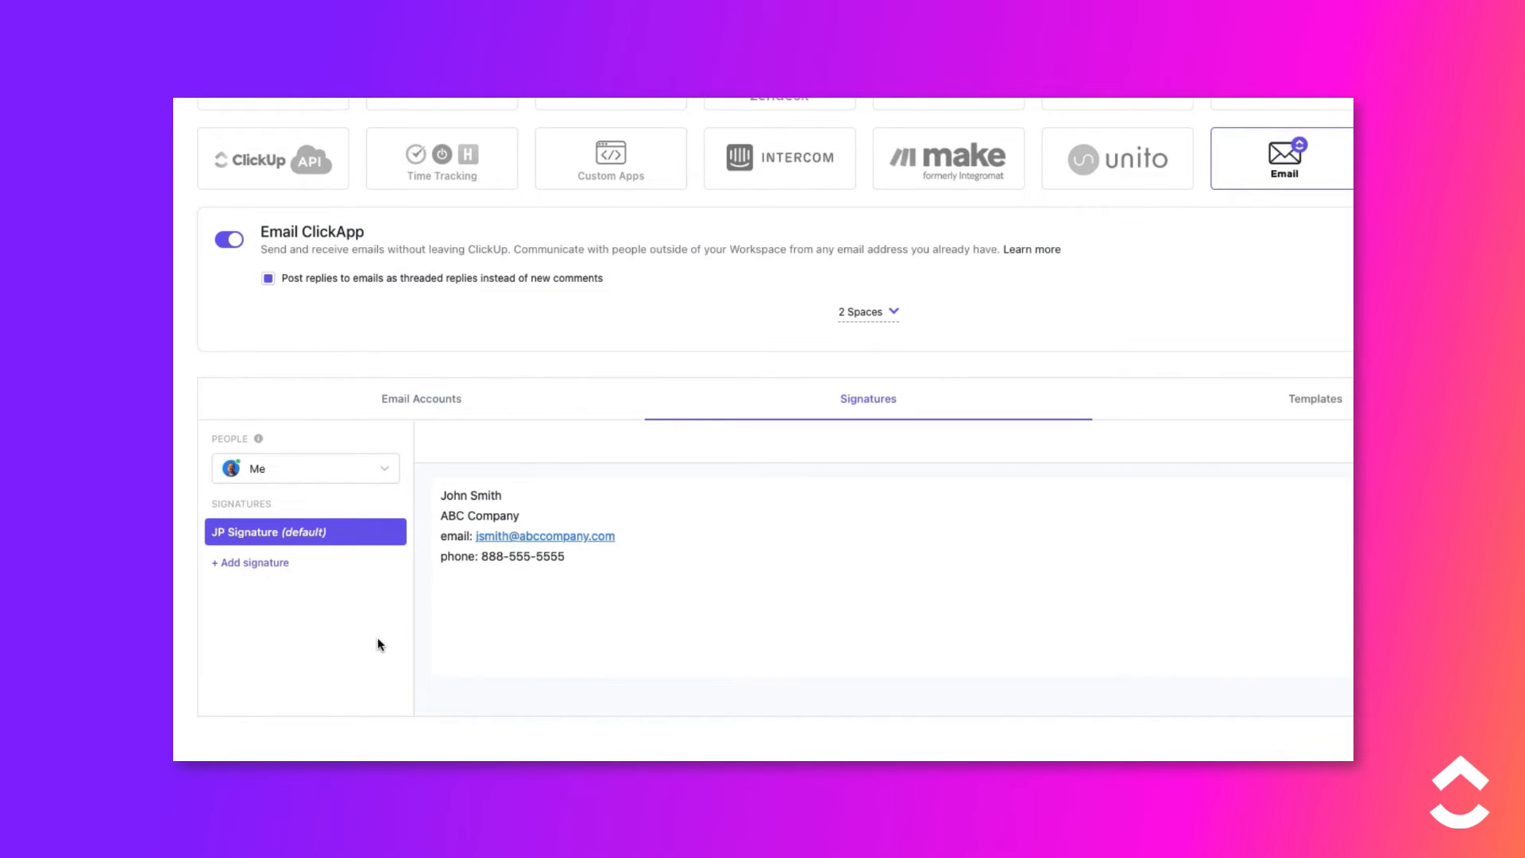
{"action": "left_click", "coordinate": [391, 532]}
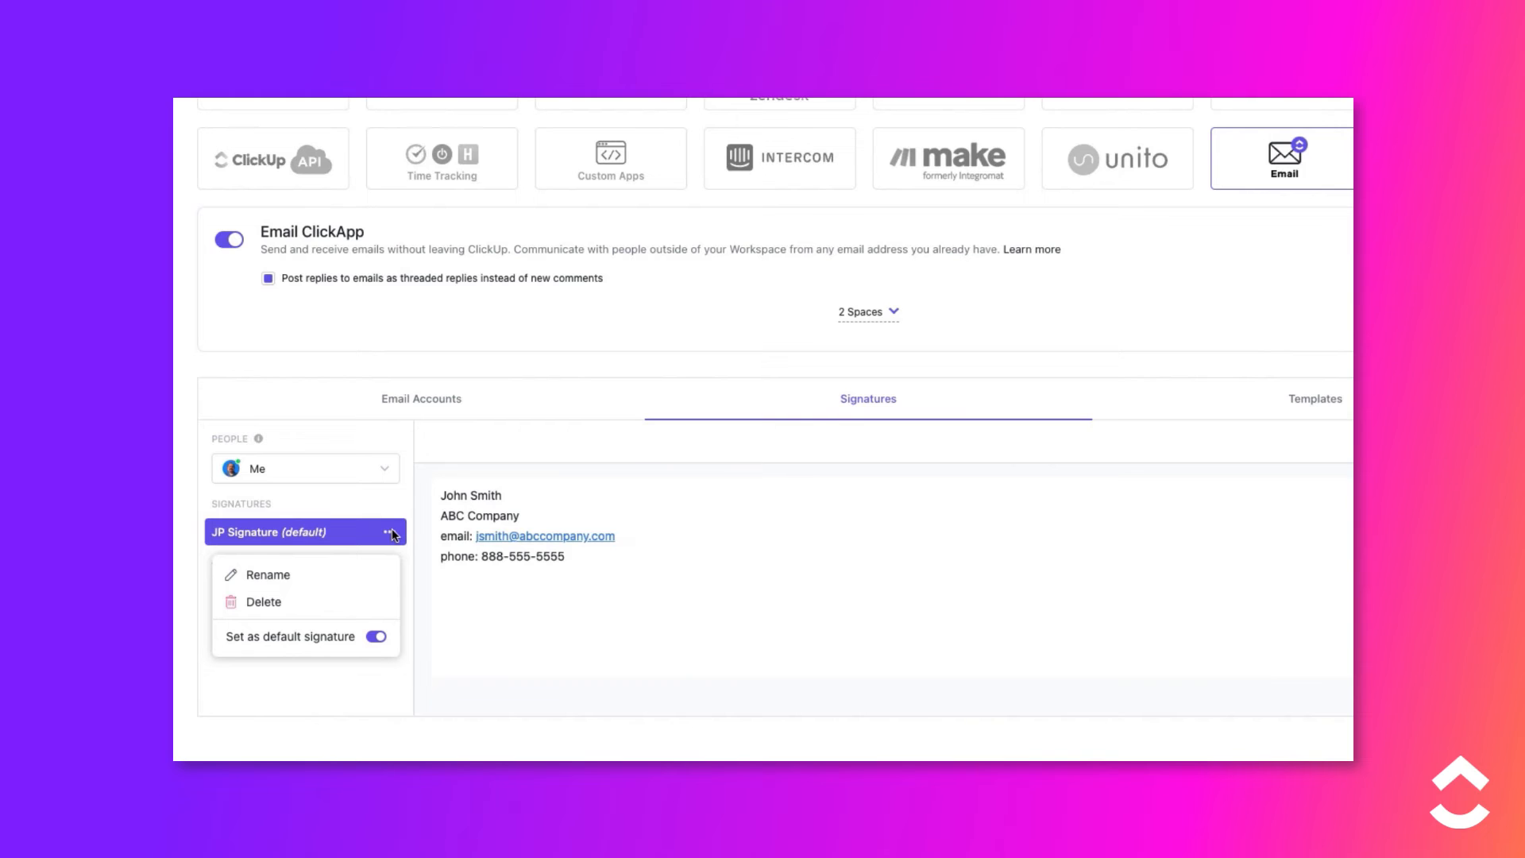
{"action": "mouse_move", "coordinate": [486, 630]}
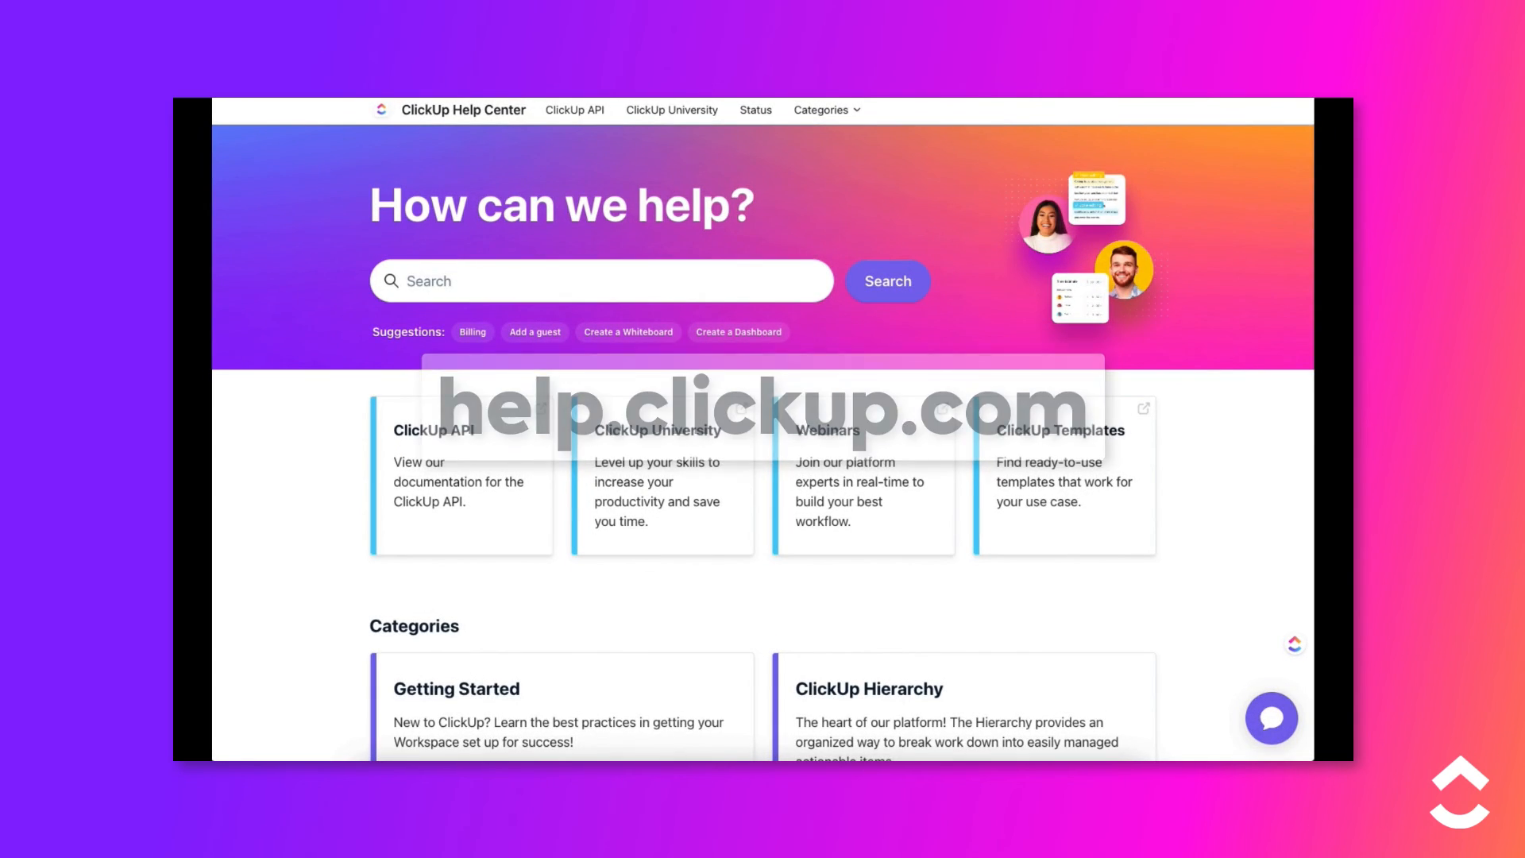
Go to ClickUp University from the Help Center navigation
{"action": "left_click", "coordinate": [671, 109]}
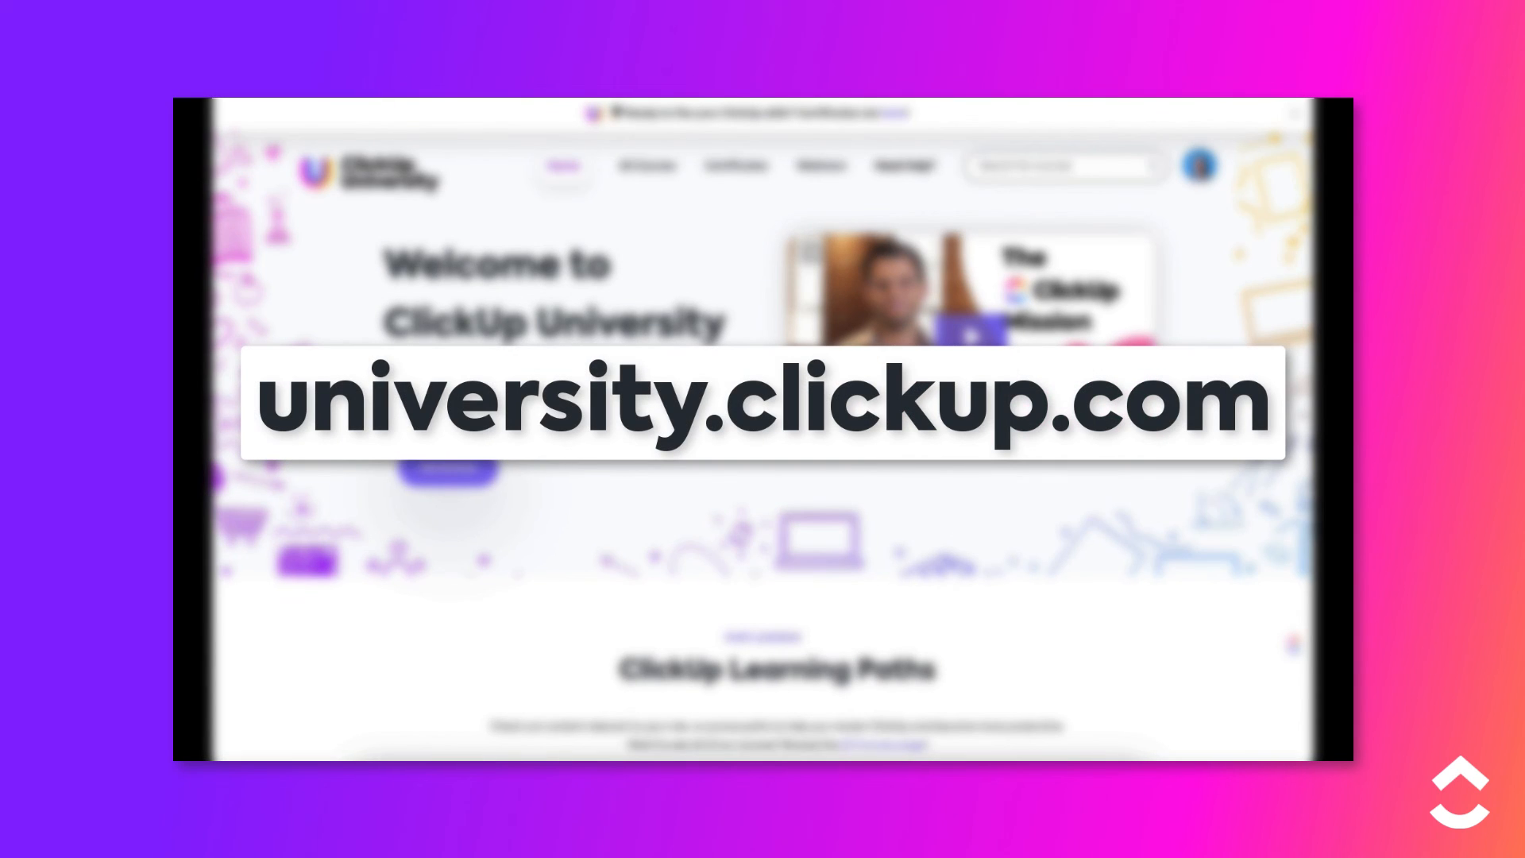